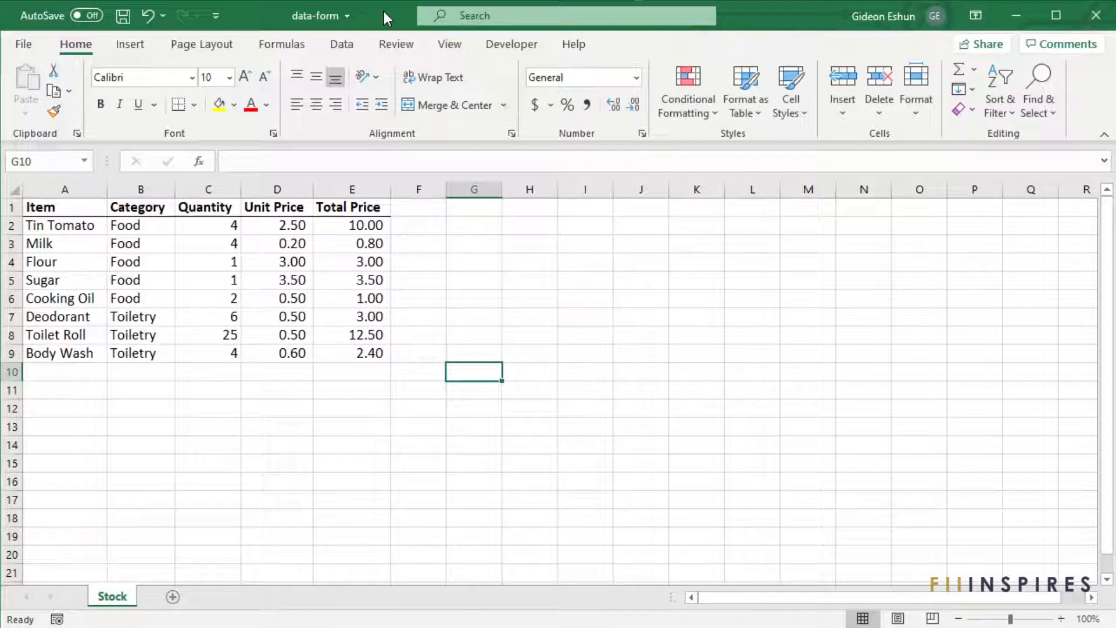
mouse_move(85, 207)
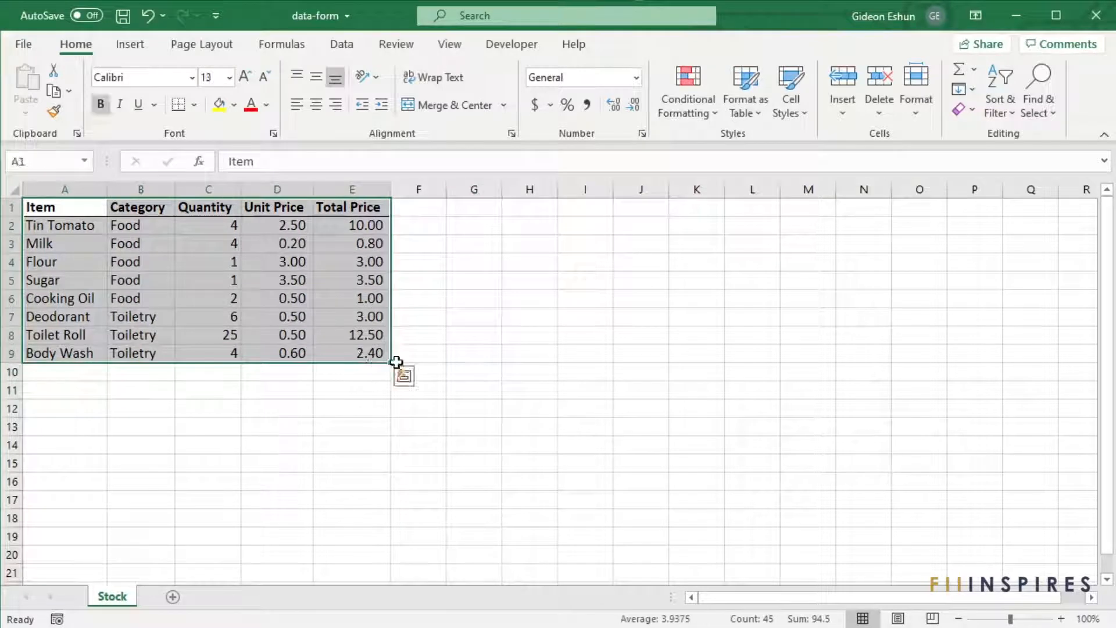
mouse_move(484, 342)
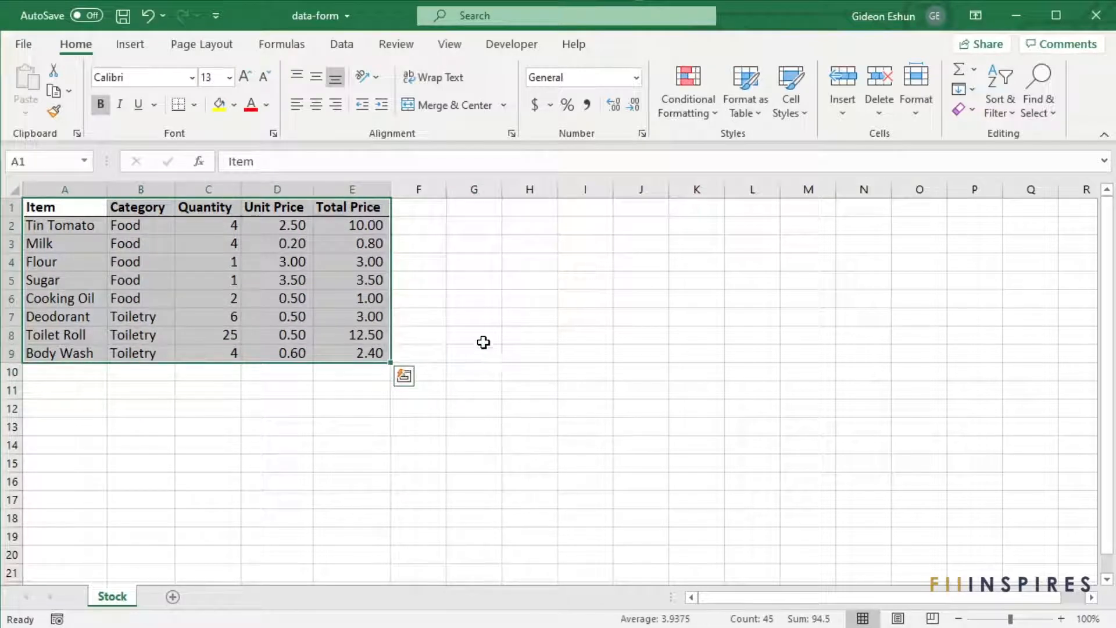
Bring up the Stock data form with Alt+D, O from inside the table, then dismiss it
left_click(474, 354)
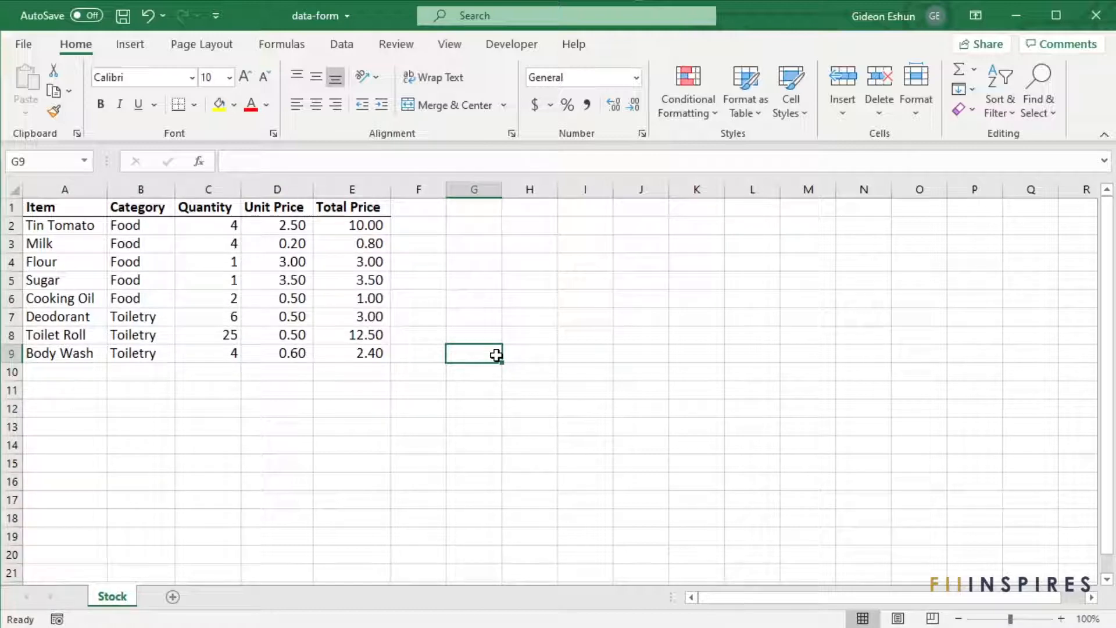
mouse_move(152, 297)
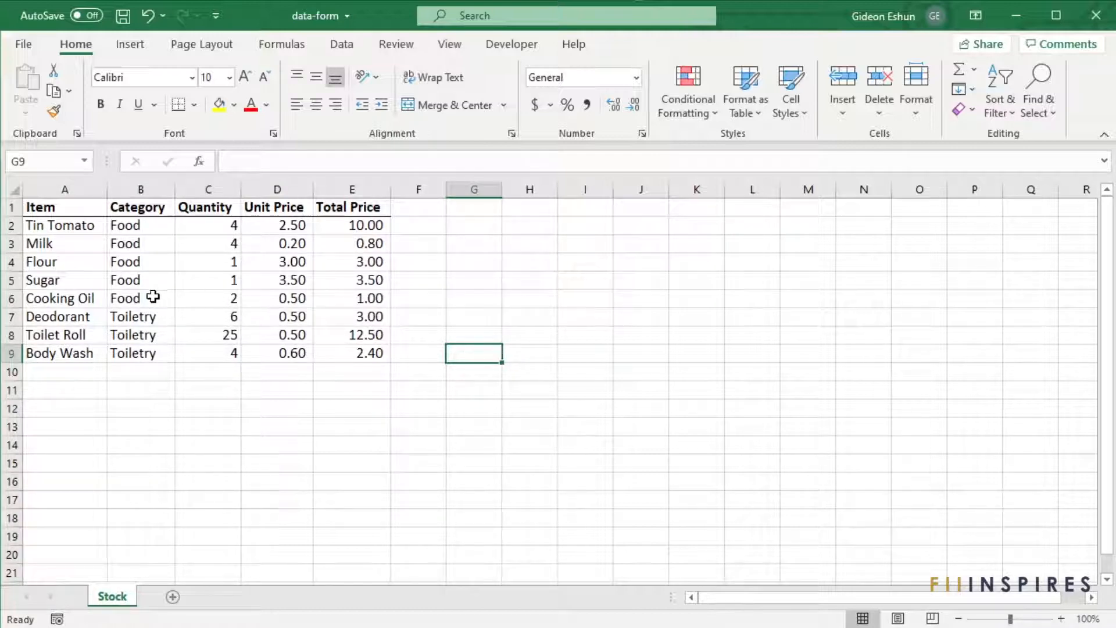
left_click(141, 299)
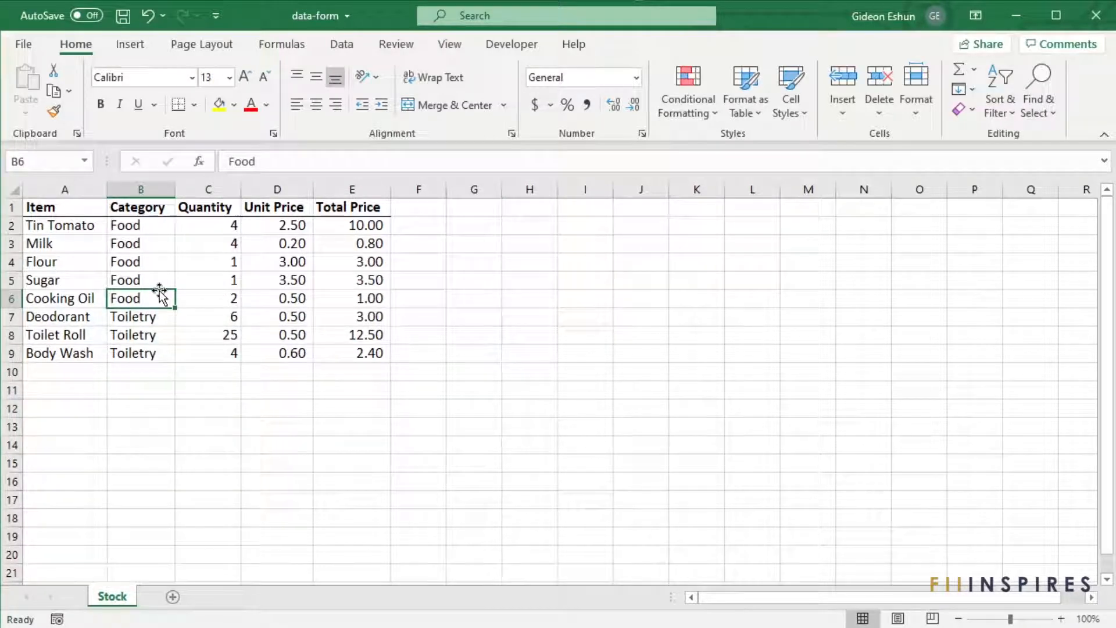
key("alt+d")
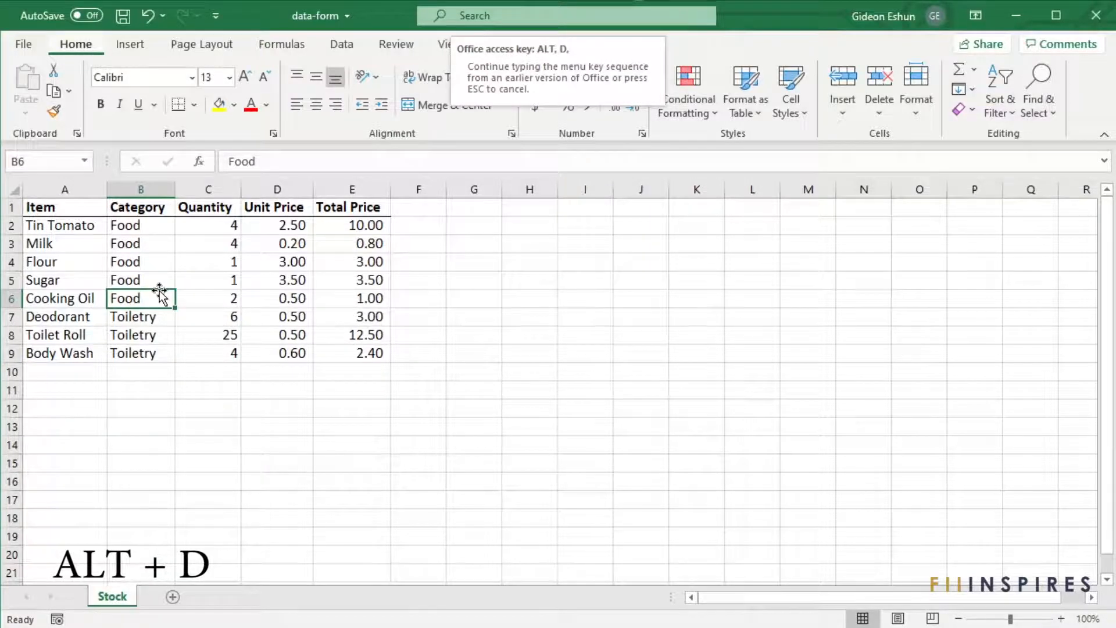
key("o")
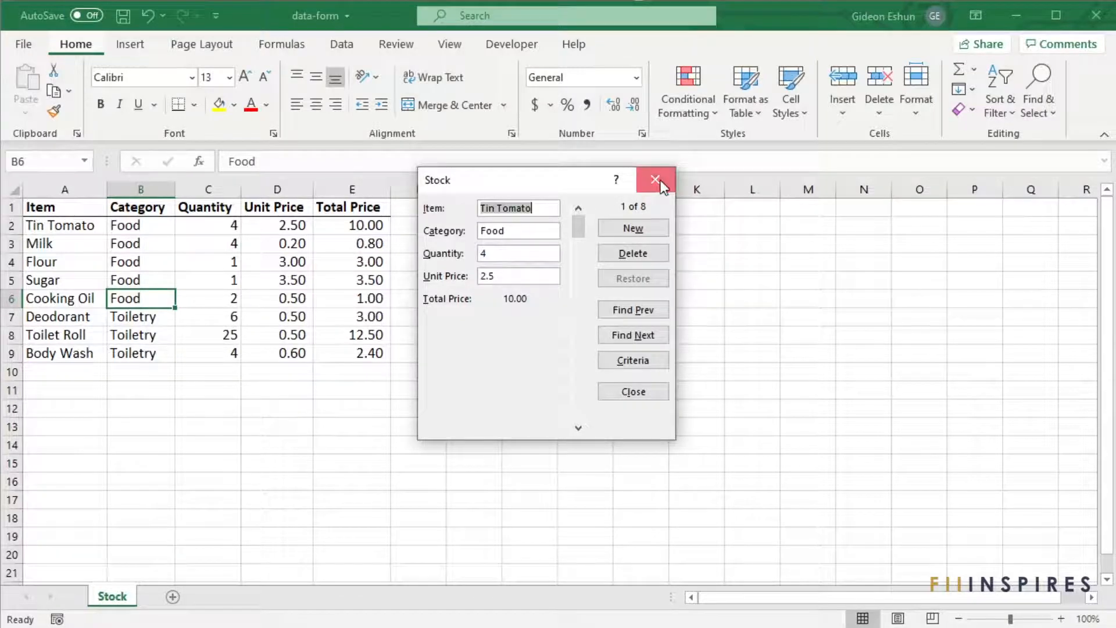
left_click(654, 180)
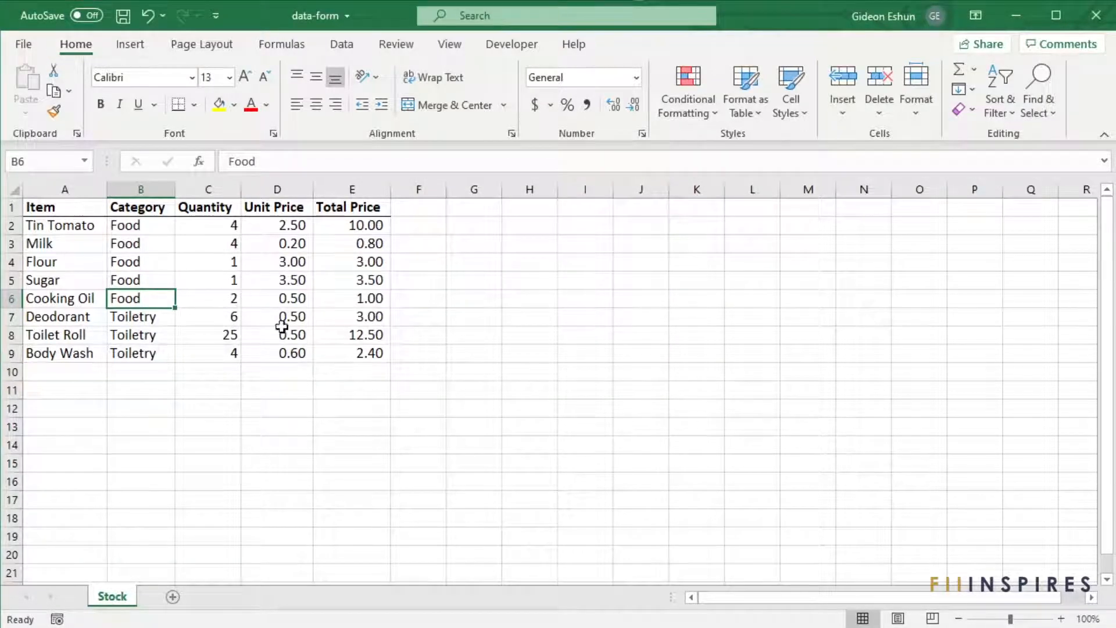
Reopen the Stock data form via Alt+D, O, O showing Tin Tomato as record 1 of 8
left_click(276, 389)
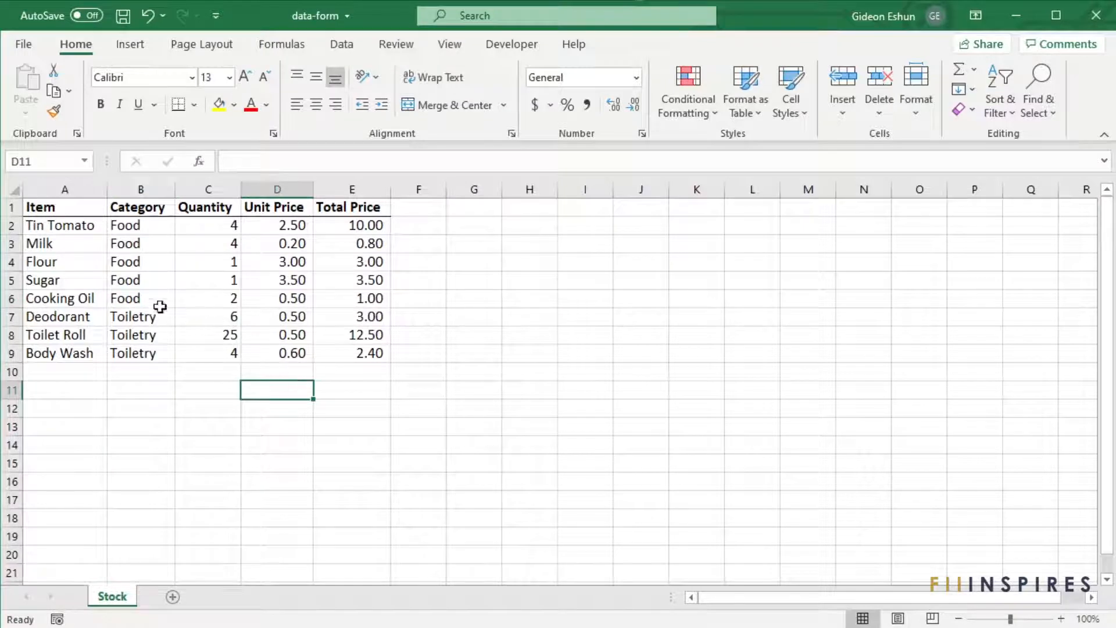
left_click(277, 262)
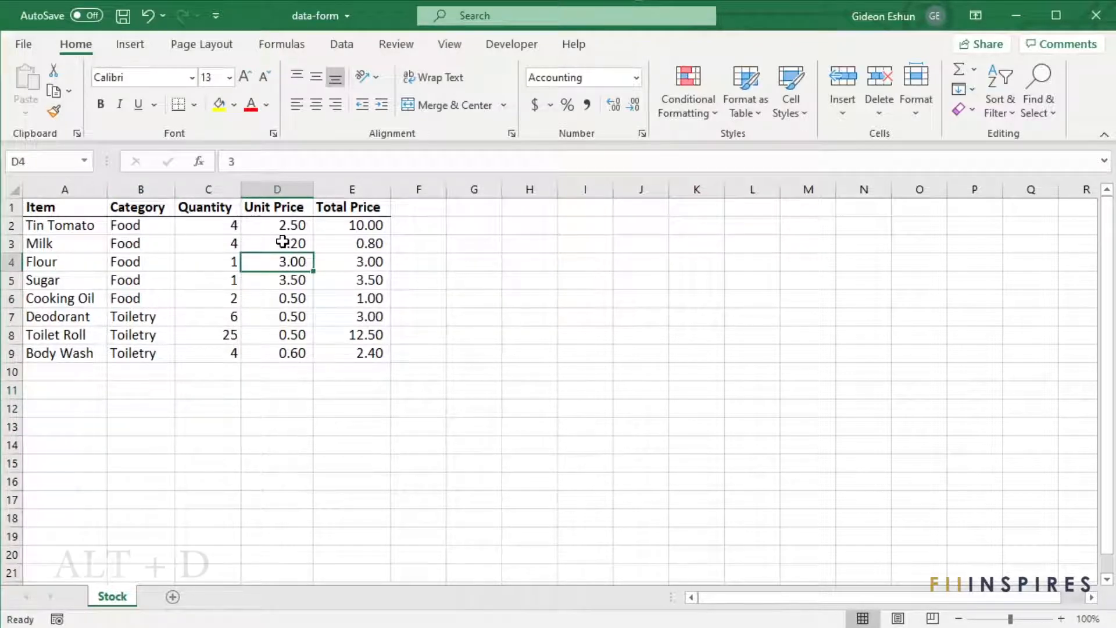
key("alt+d")
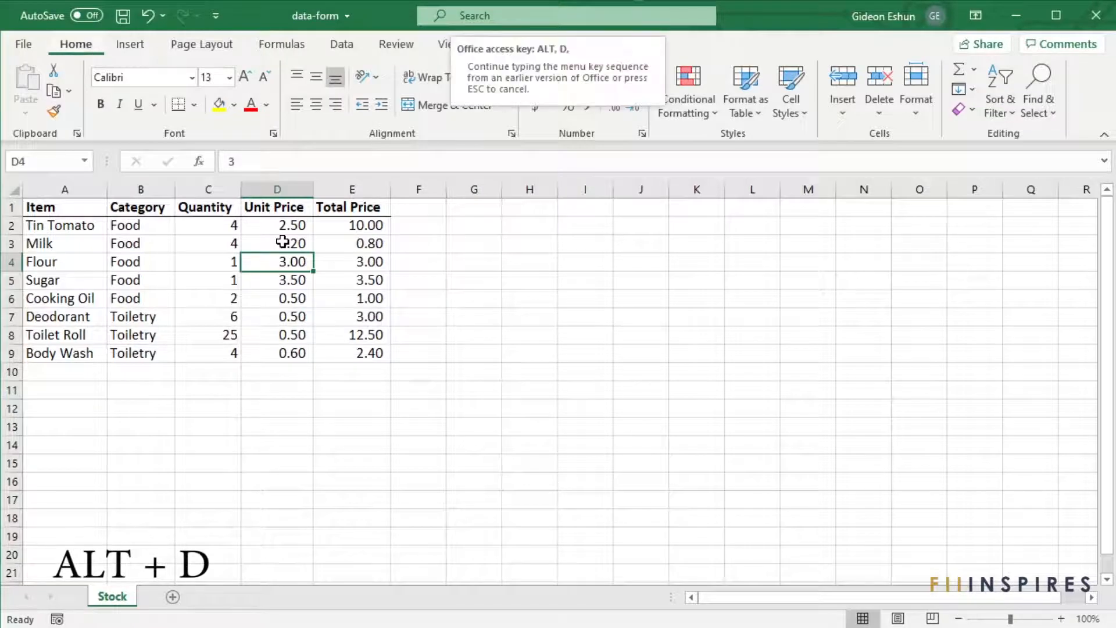
key("o")
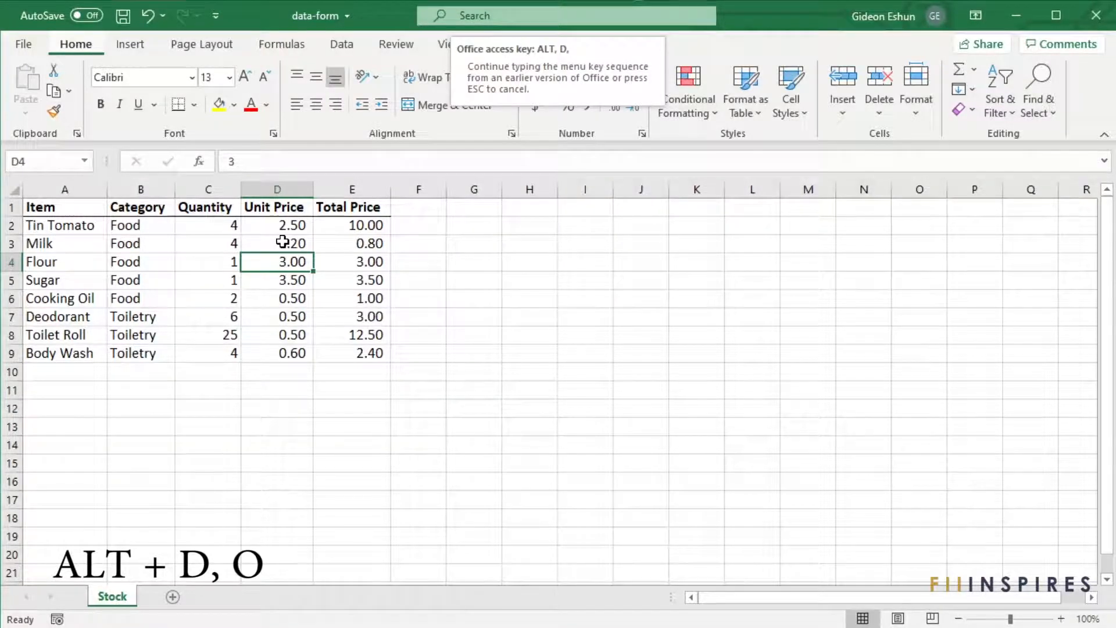
key("o")
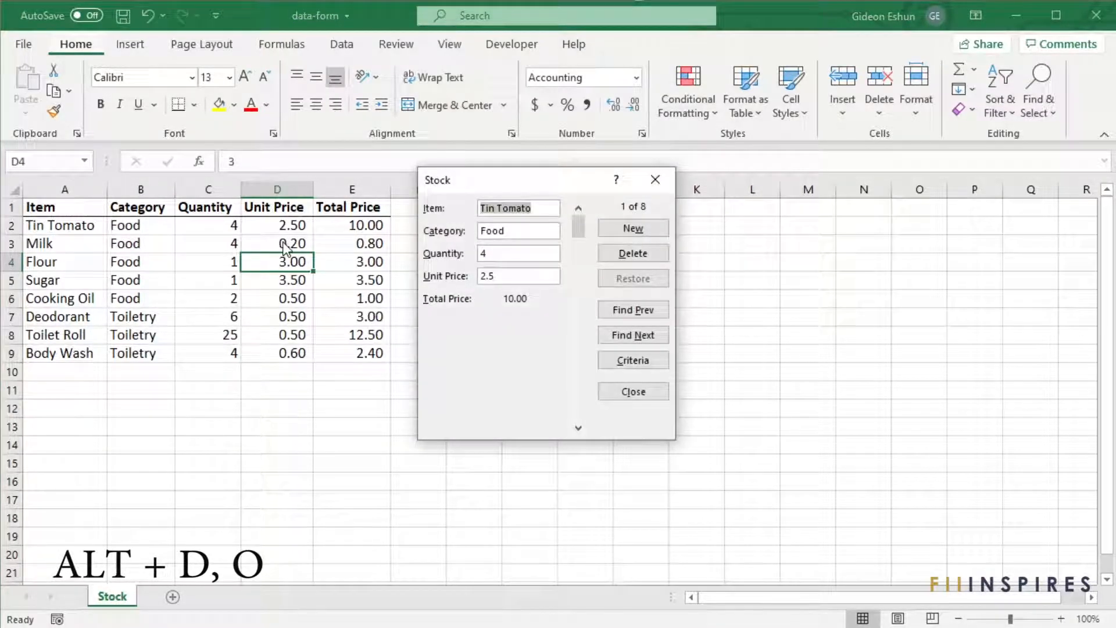
left_click(633, 335)
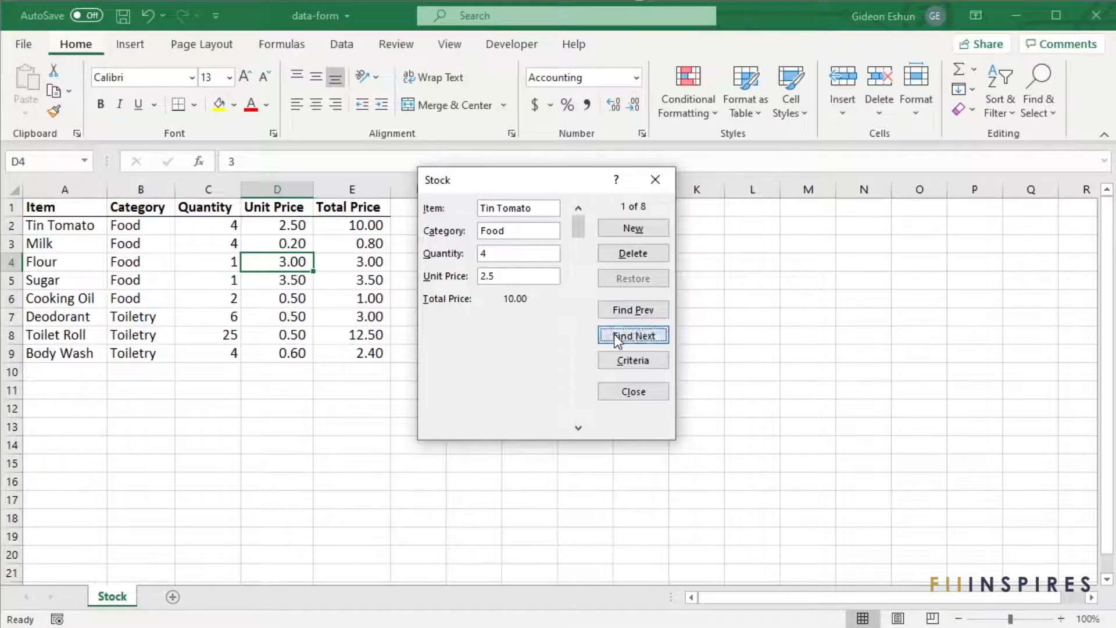
Enter a new Apple record—Food, quantity 43, unit price 1.3—and append it to the table
left_click(632, 334)
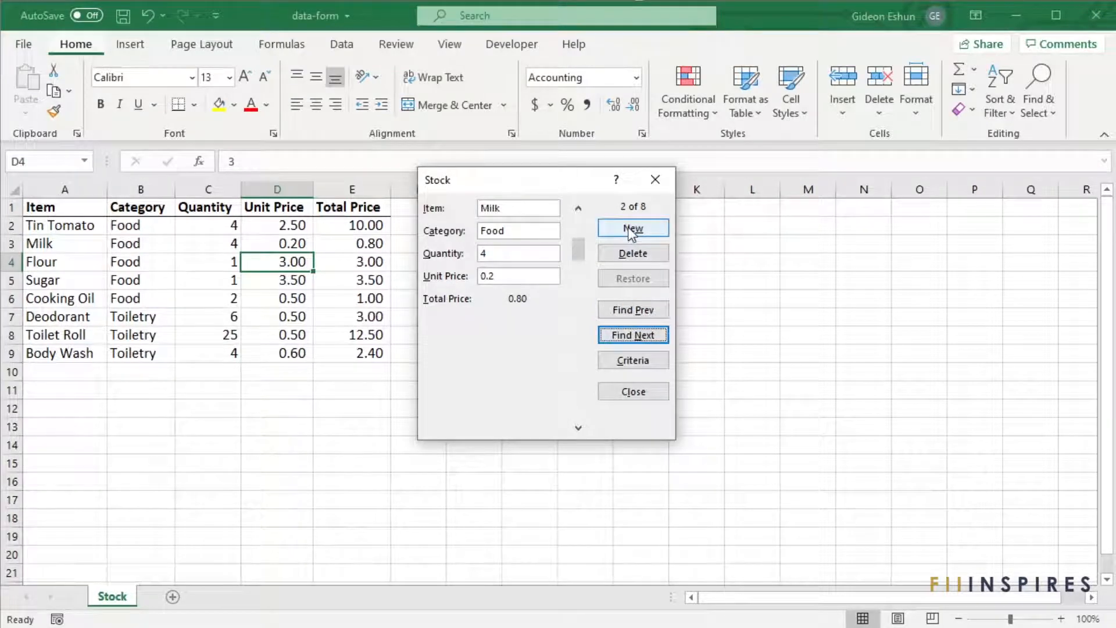
left_click(632, 228)
type("Apple")
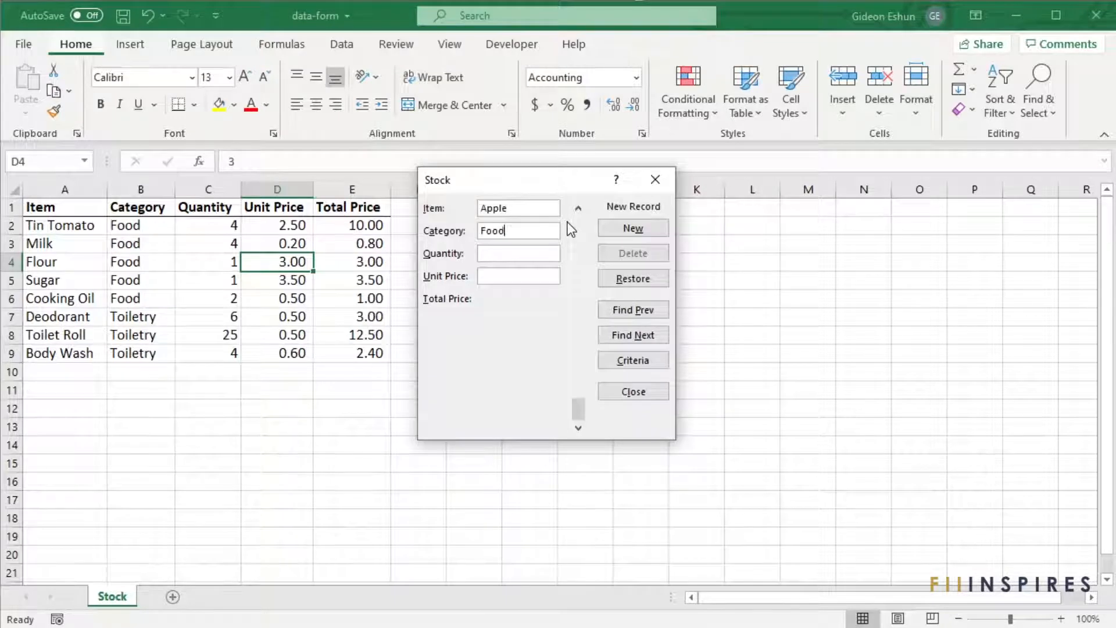
type("43")
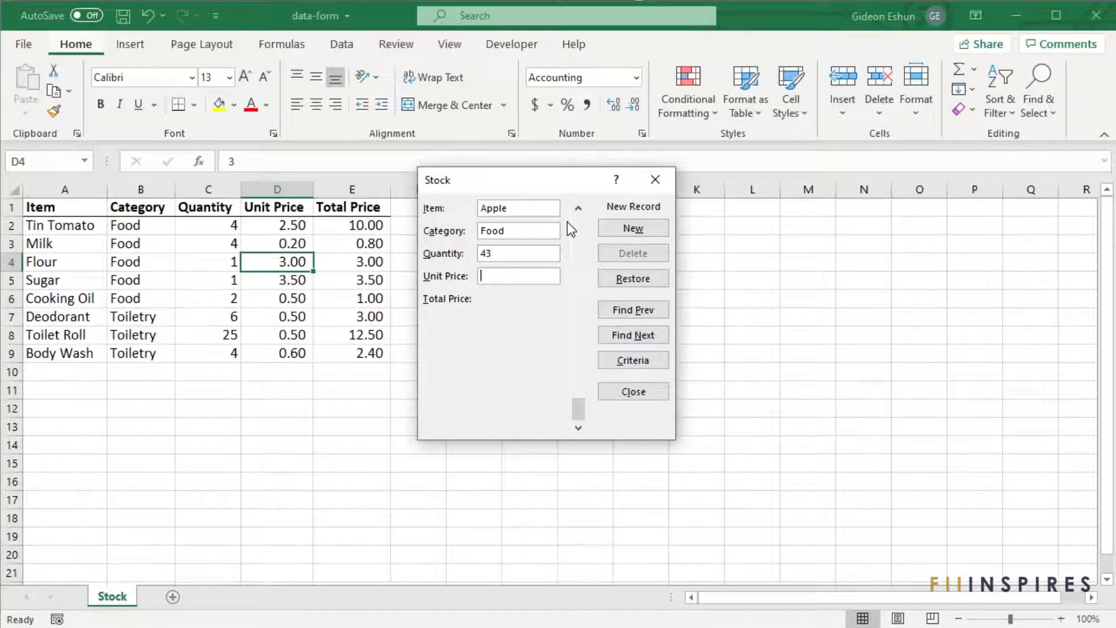
type("1.3")
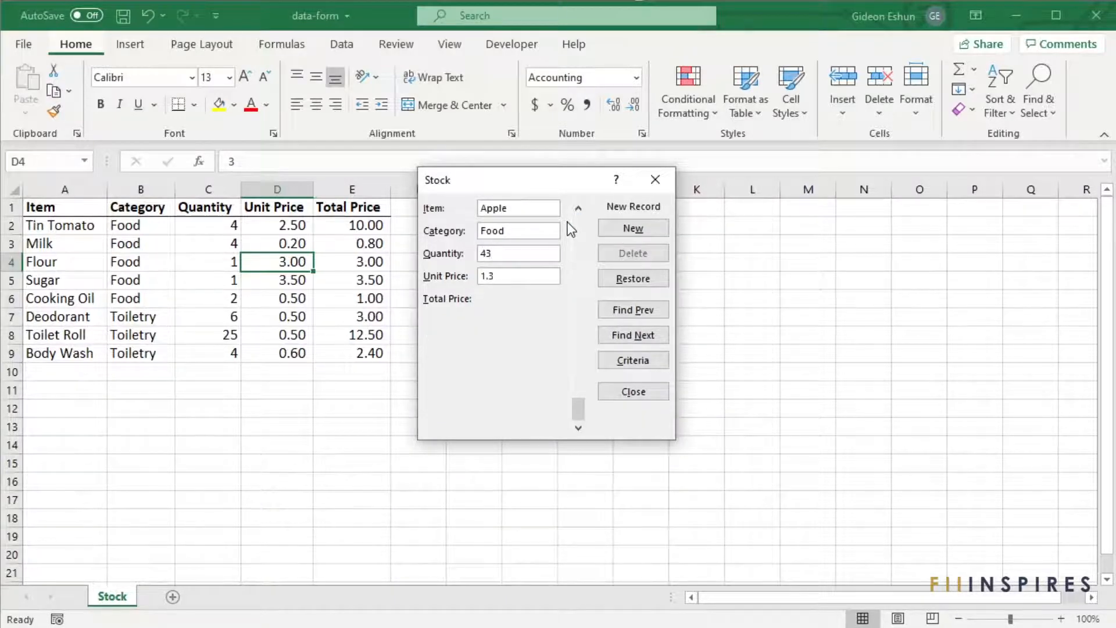
mouse_move(533, 306)
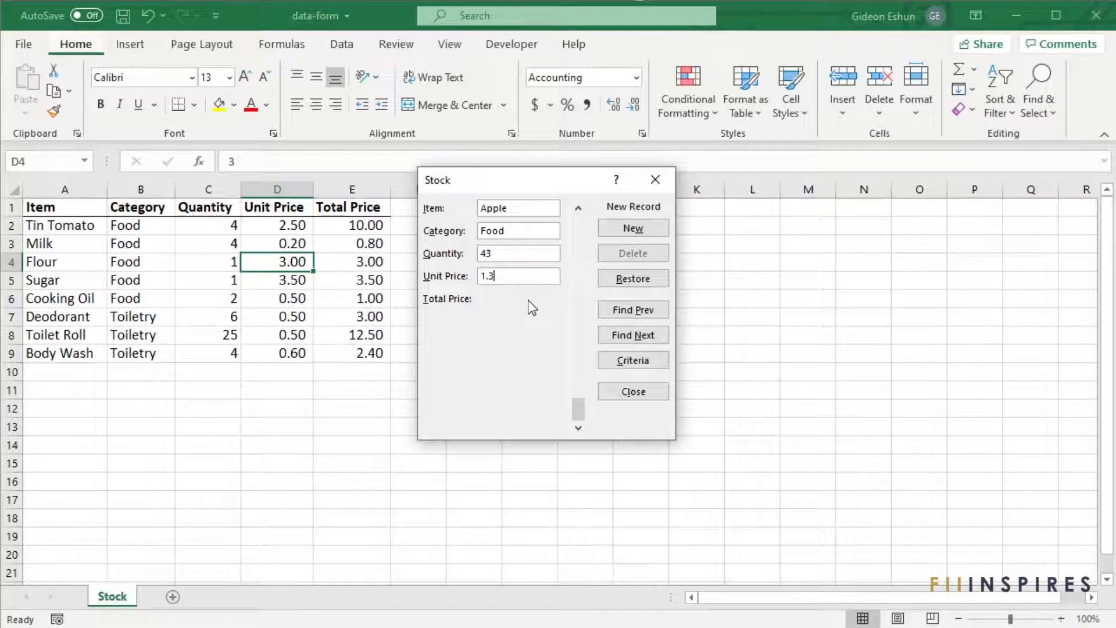
mouse_move(537, 310)
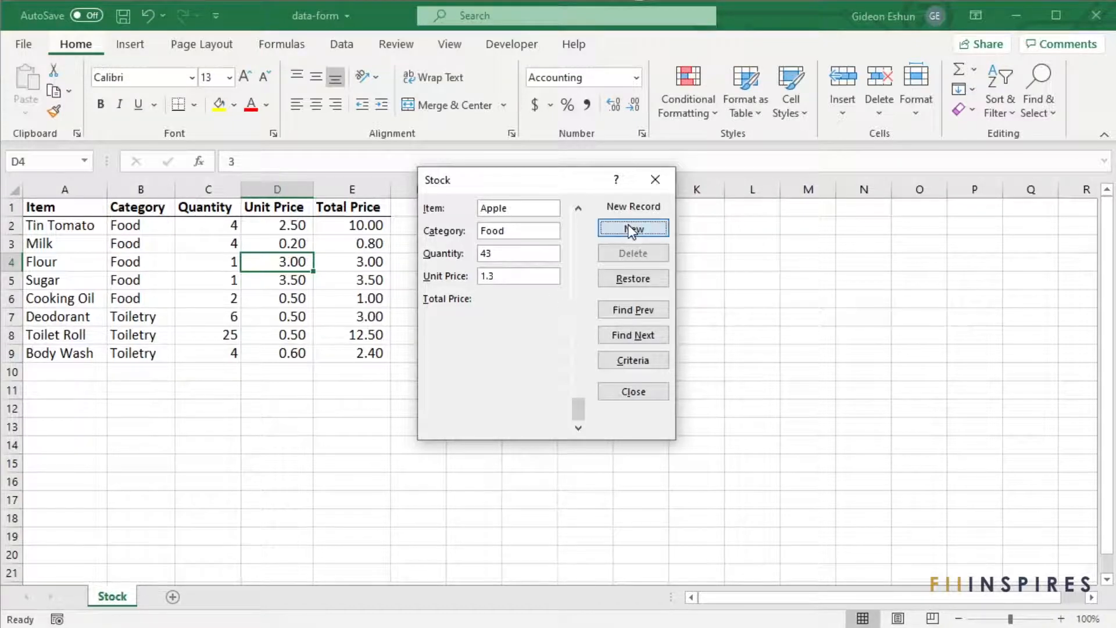
left_click(633, 228)
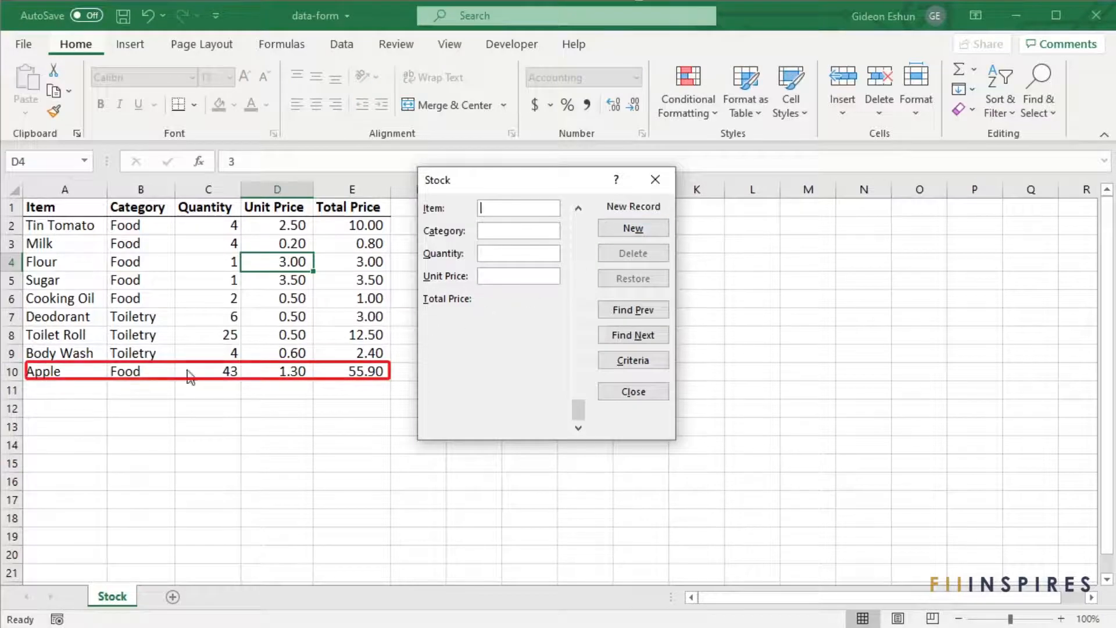
mouse_move(354, 376)
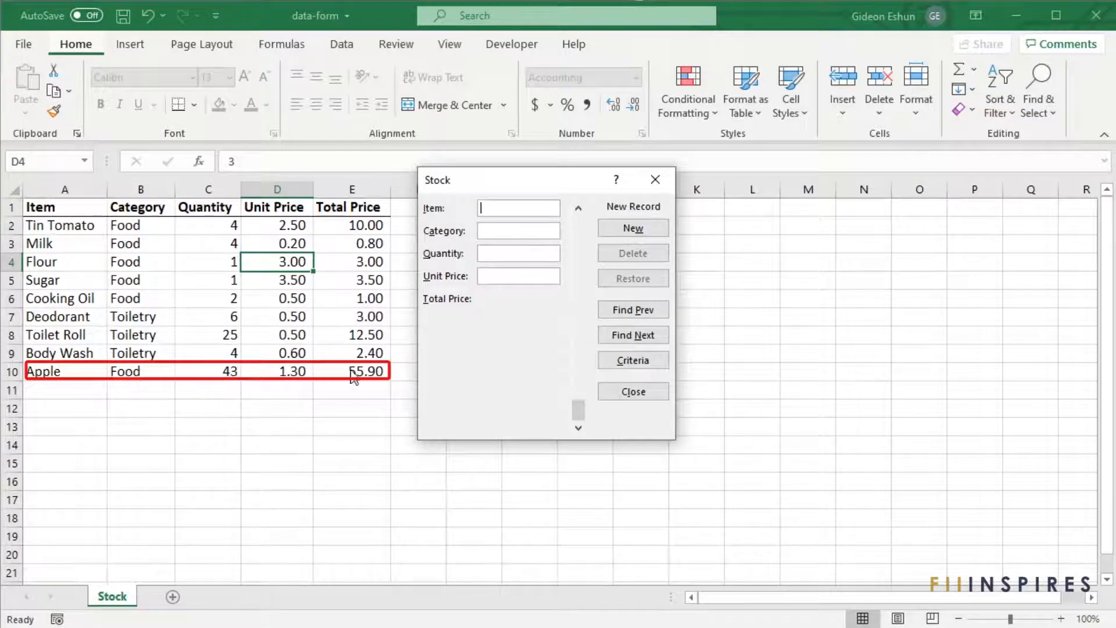
left_click(633, 228)
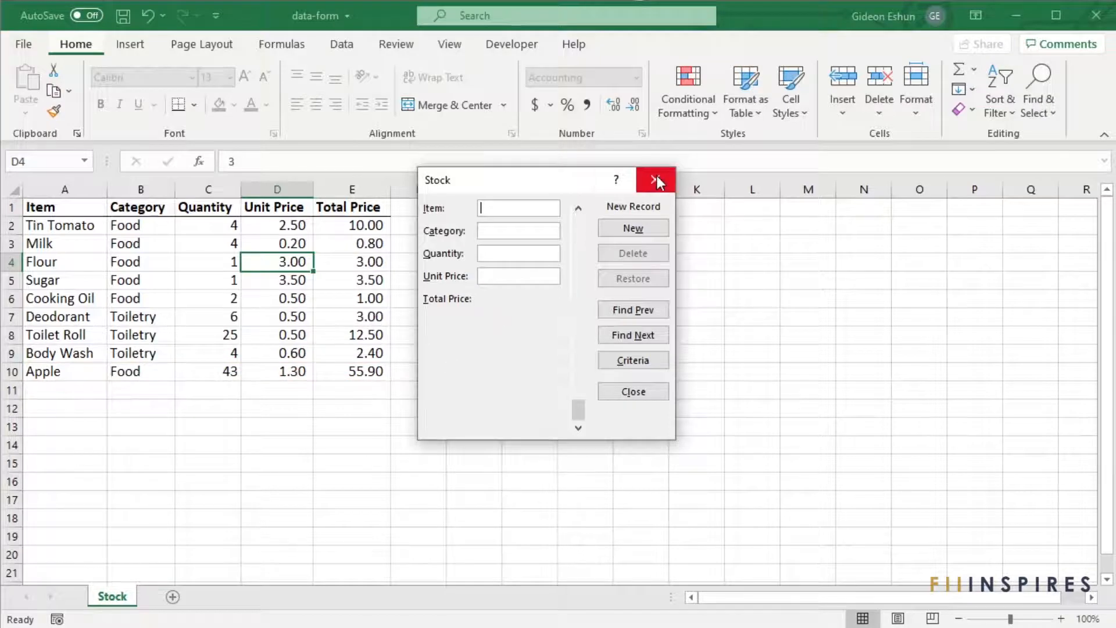
Close the Stock data form and bring up the Quick Access Toolbar customization options
left_click(655, 180)
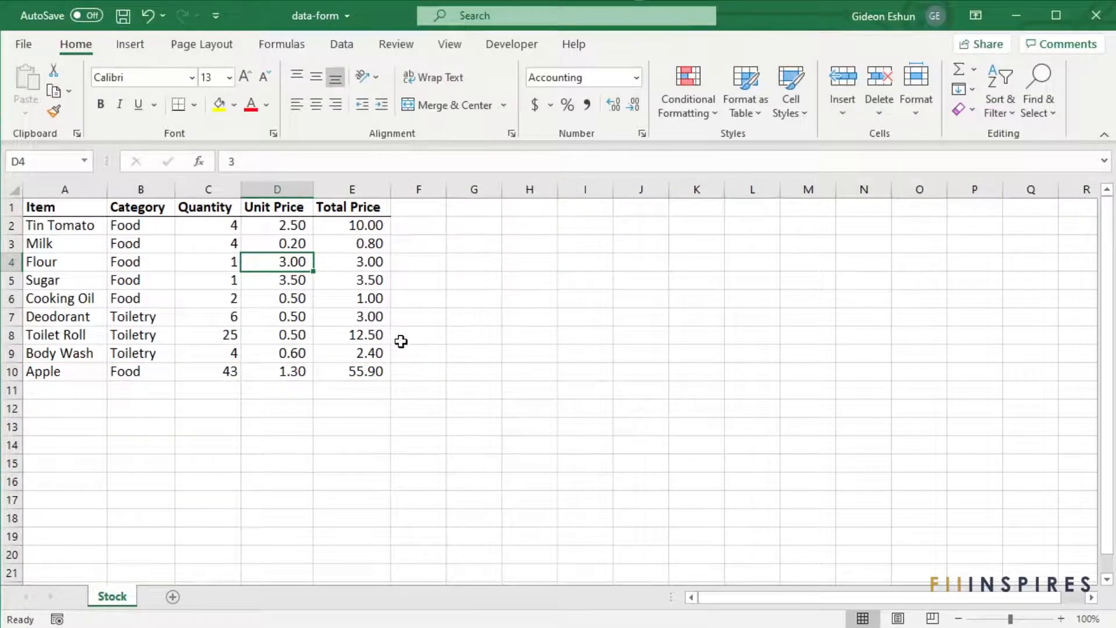
mouse_move(419, 247)
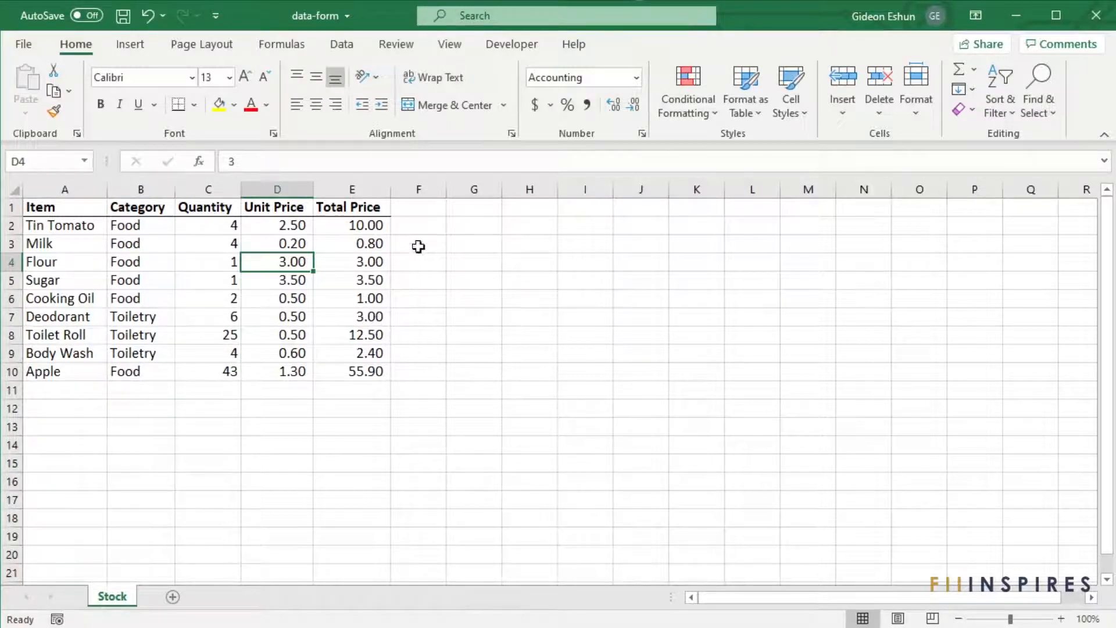
mouse_move(493, 84)
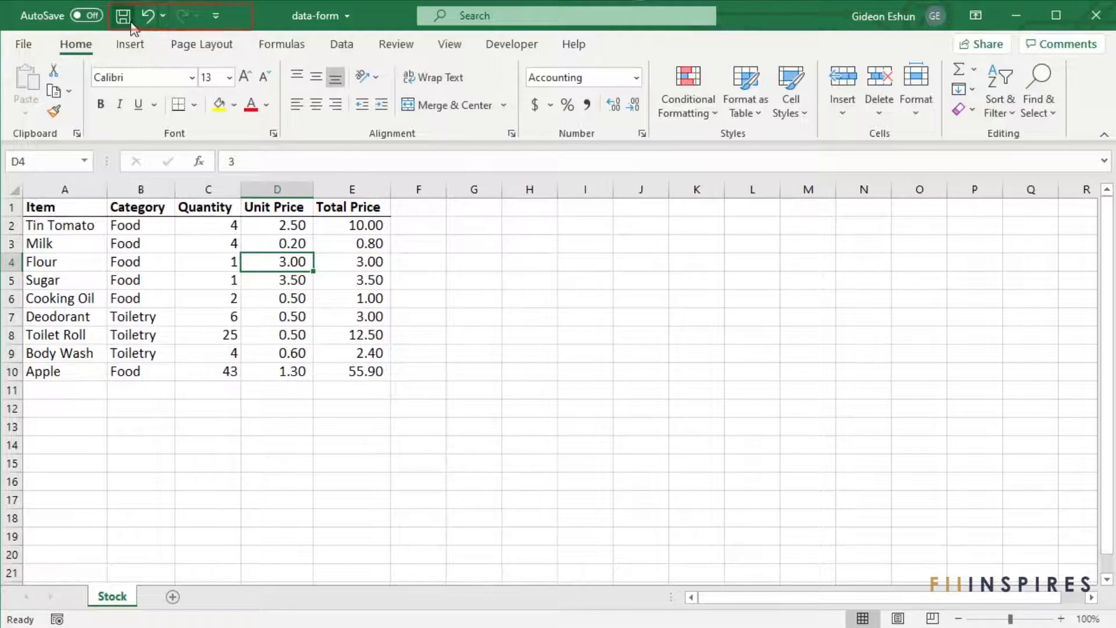
mouse_move(182, 15)
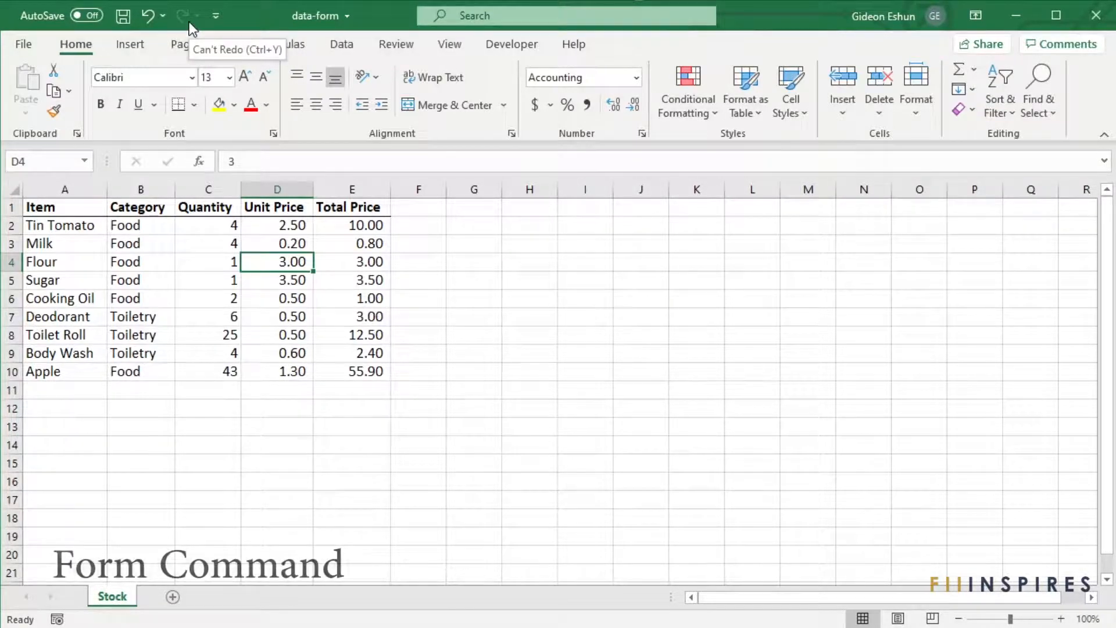
mouse_move(260, 24)
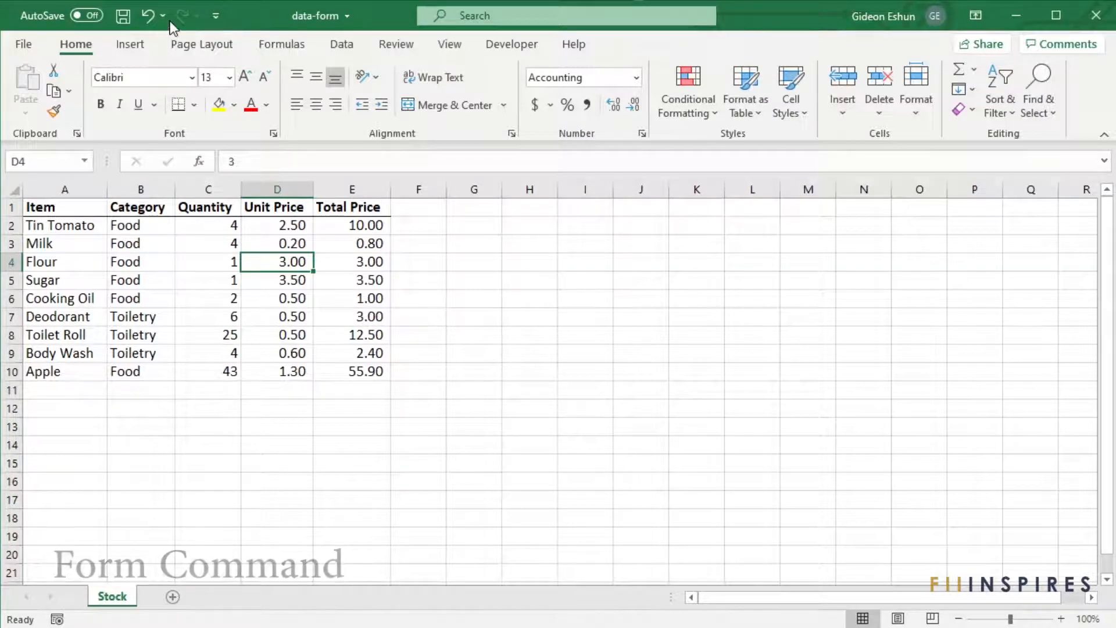
right_click(216, 15)
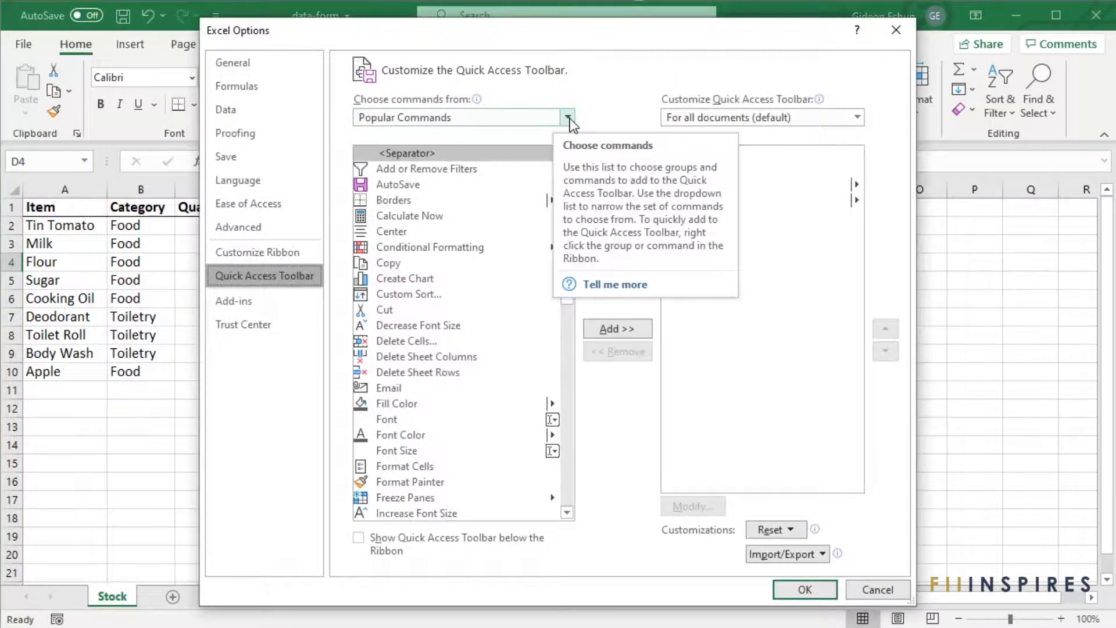
From All Commands, add the Form... command to the Quick Access Toolbar and confirm
left_click(567, 117)
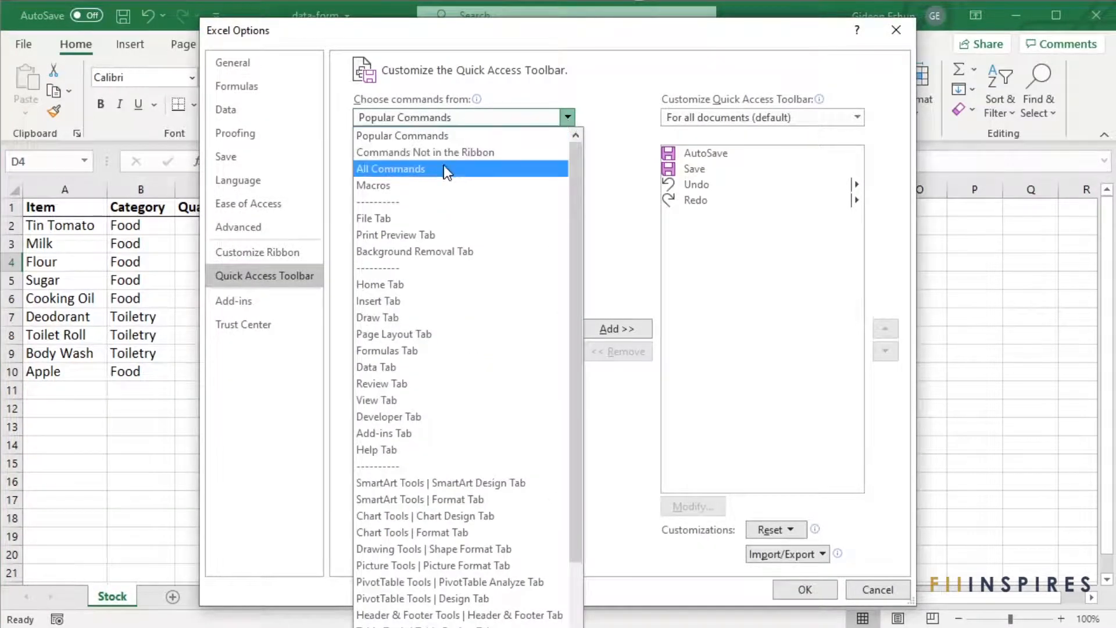
left_click(390, 169)
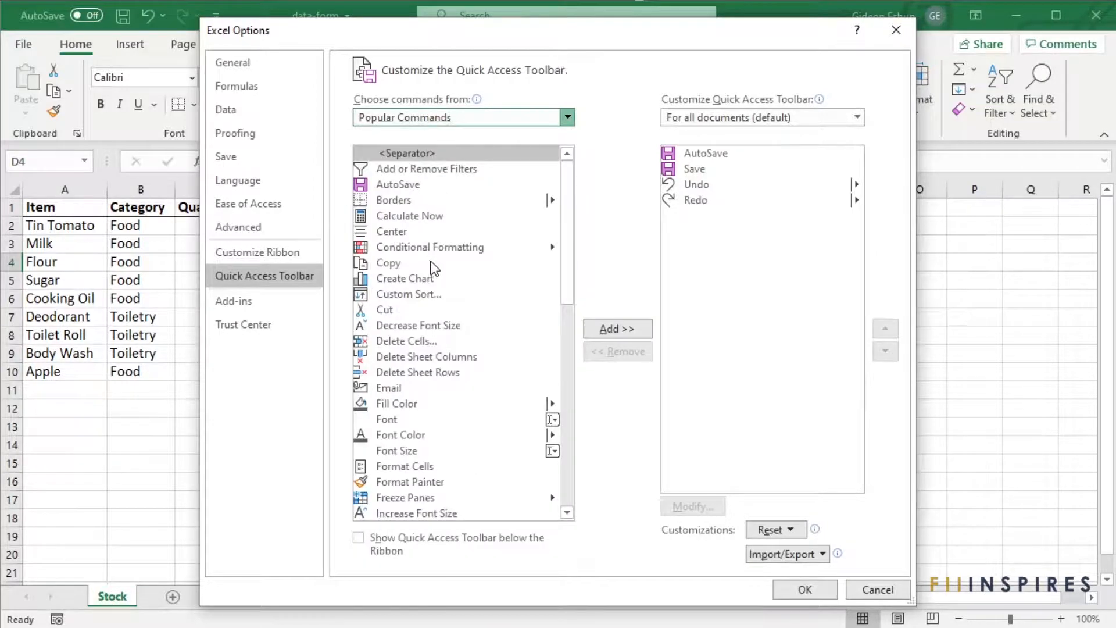
left_click(566, 118)
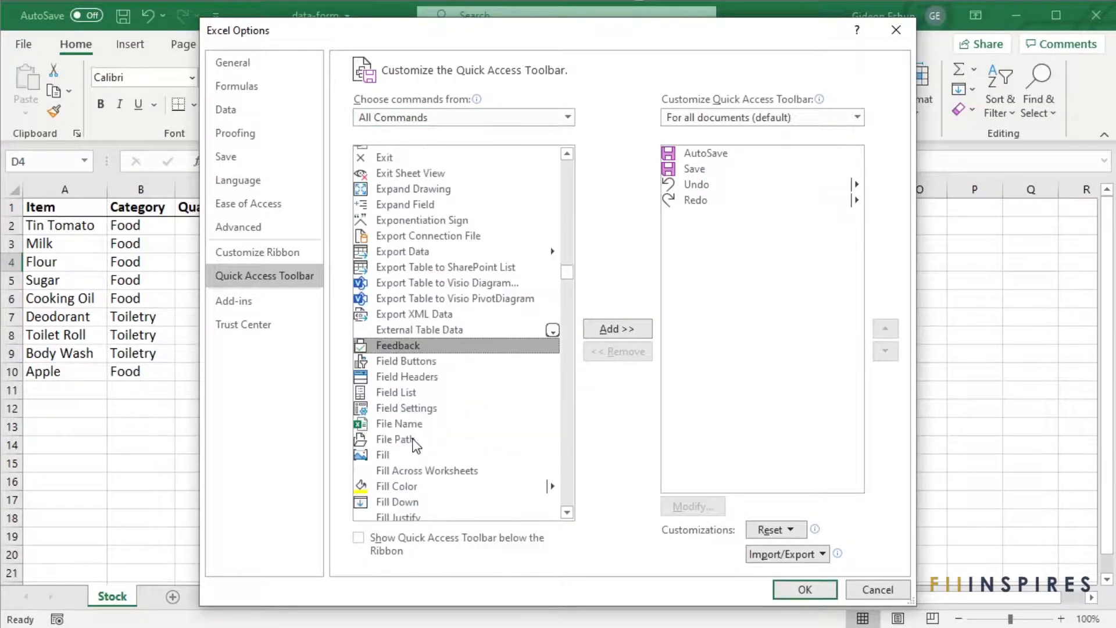
scroll("down", 3)
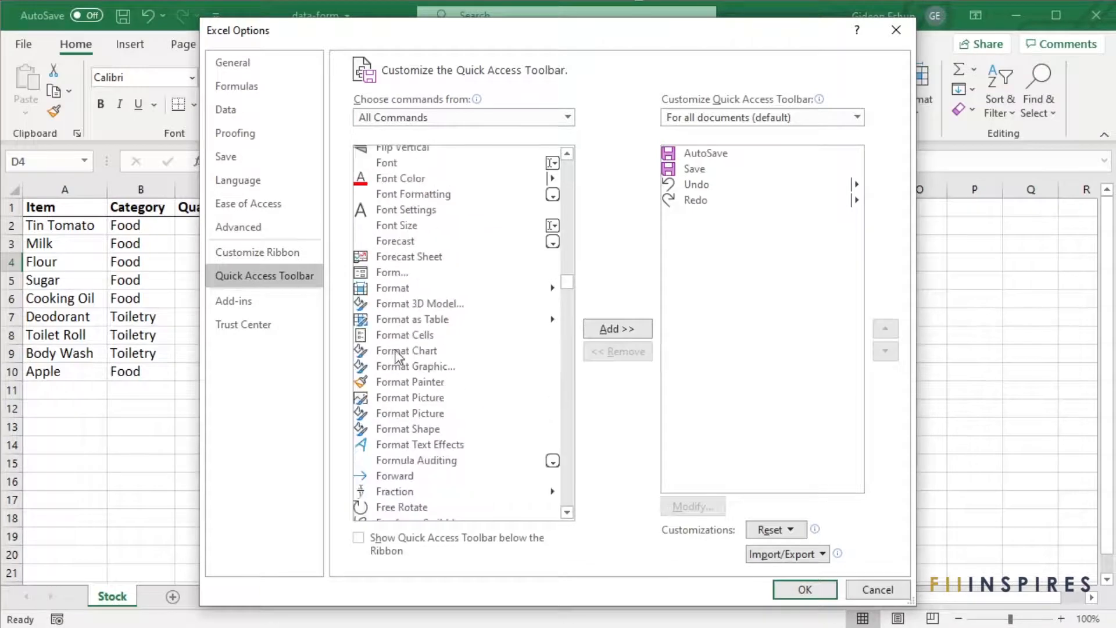
left_click(392, 272)
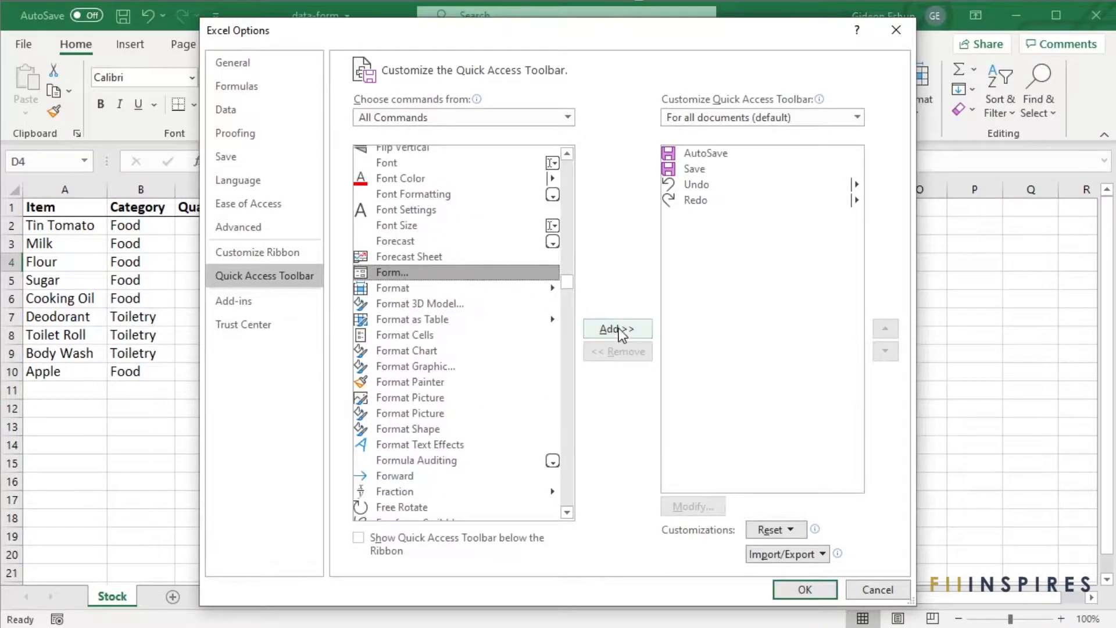
left_click(616, 328)
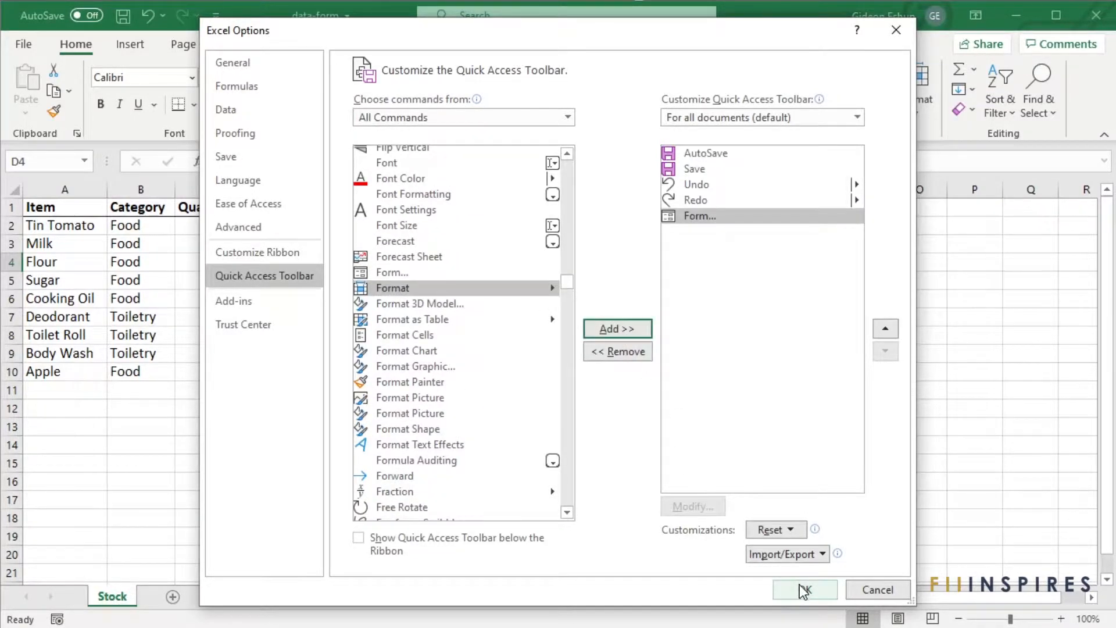
left_click(804, 589)
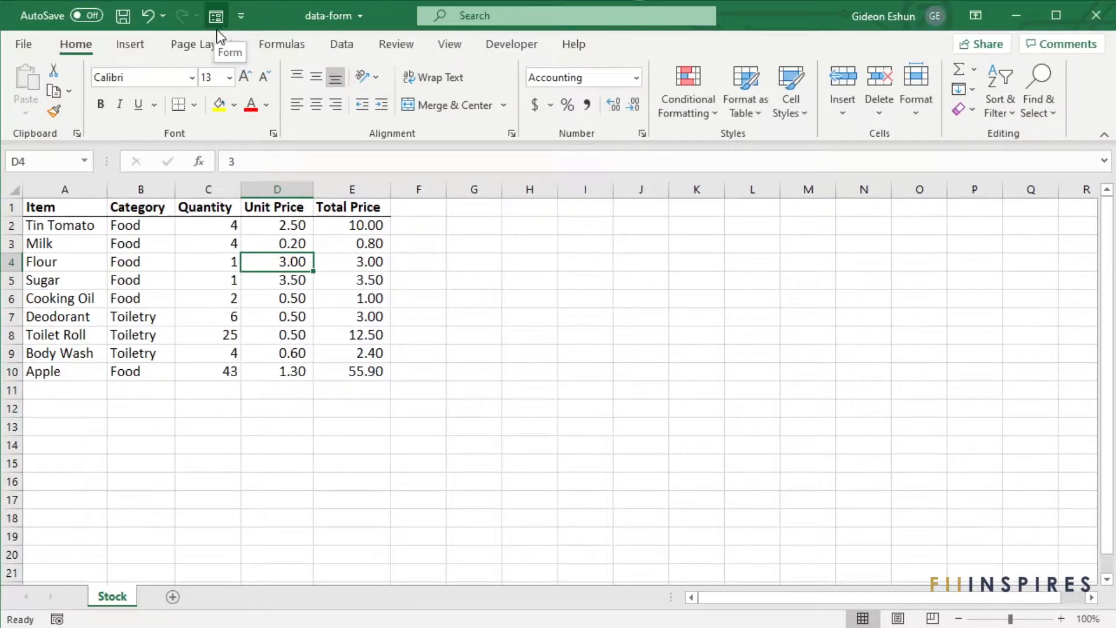
mouse_move(89, 261)
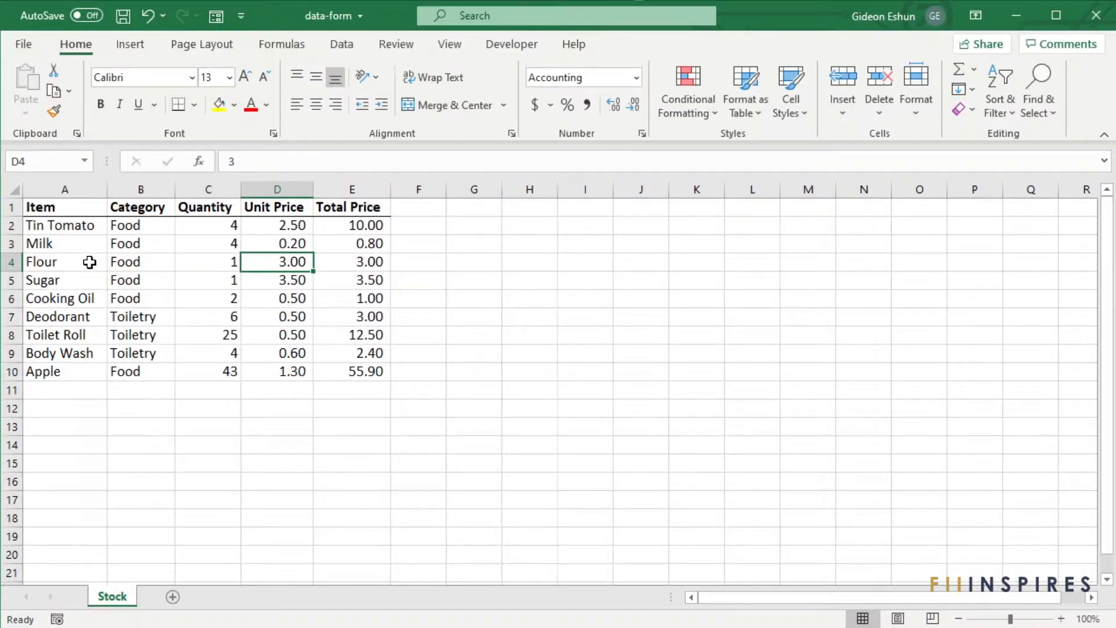
Select a Stock table cell and launch the data form from the new Quick Access Toolbar button
left_click(140, 299)
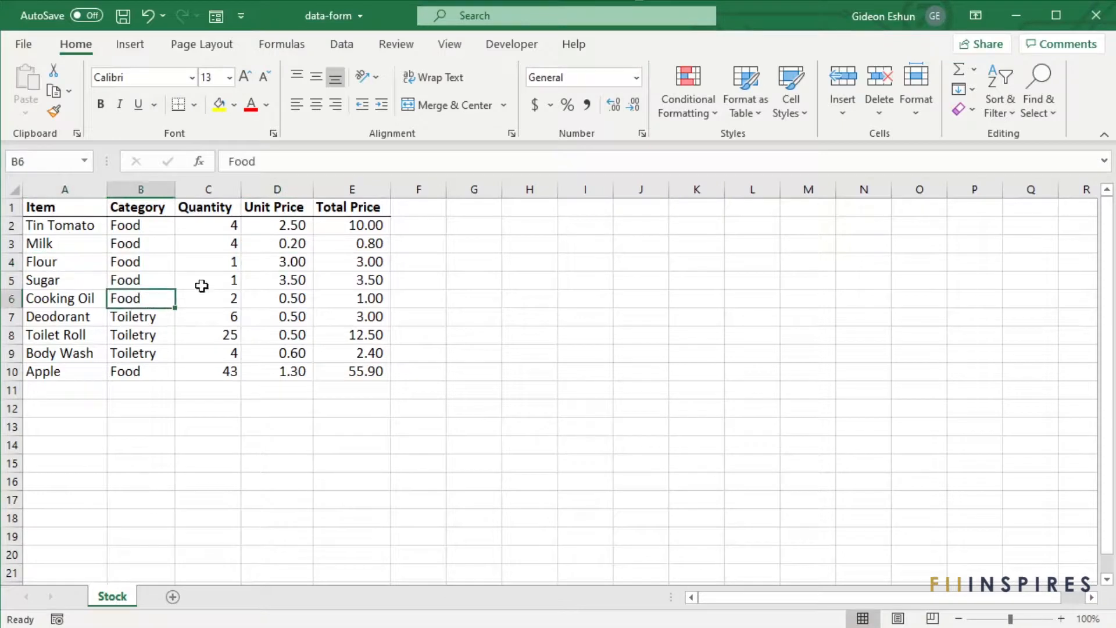
left_click(208, 262)
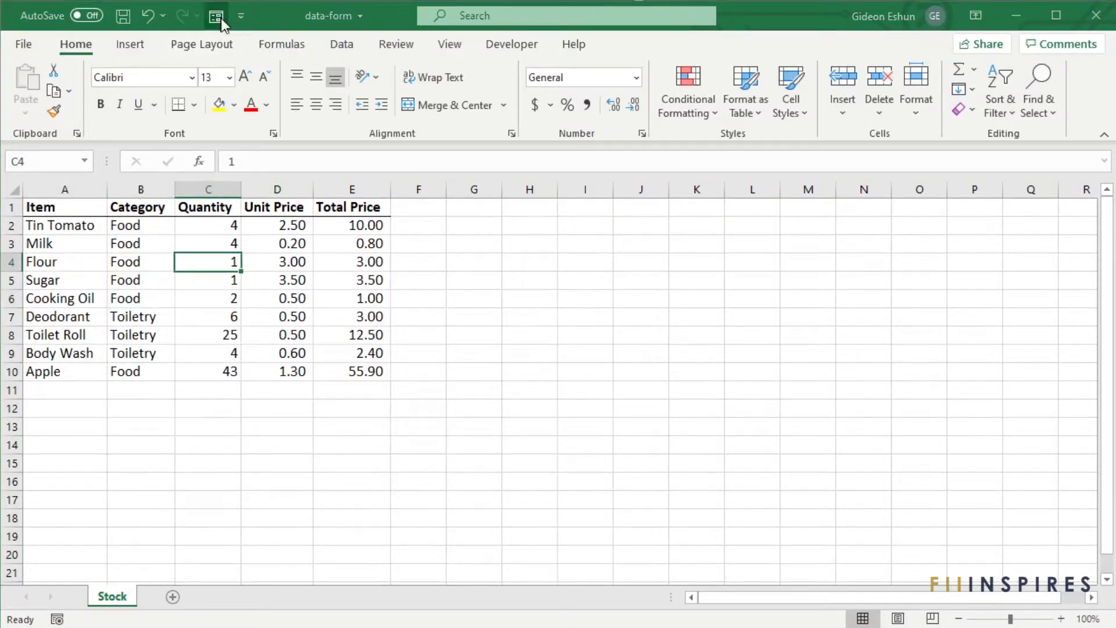
left_click(216, 15)
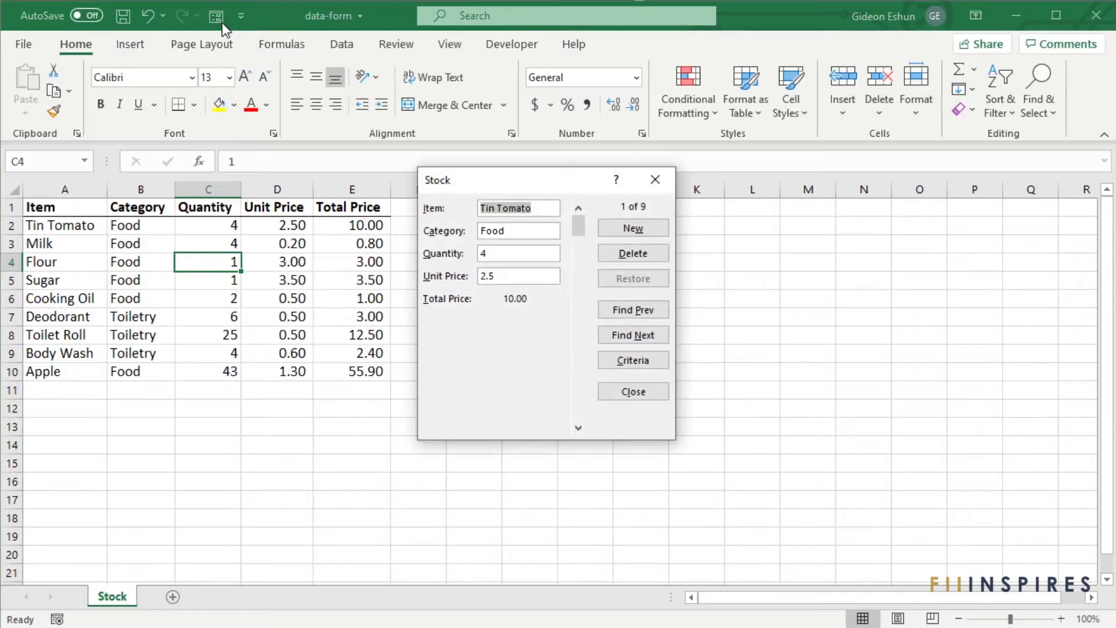
mouse_move(479, 370)
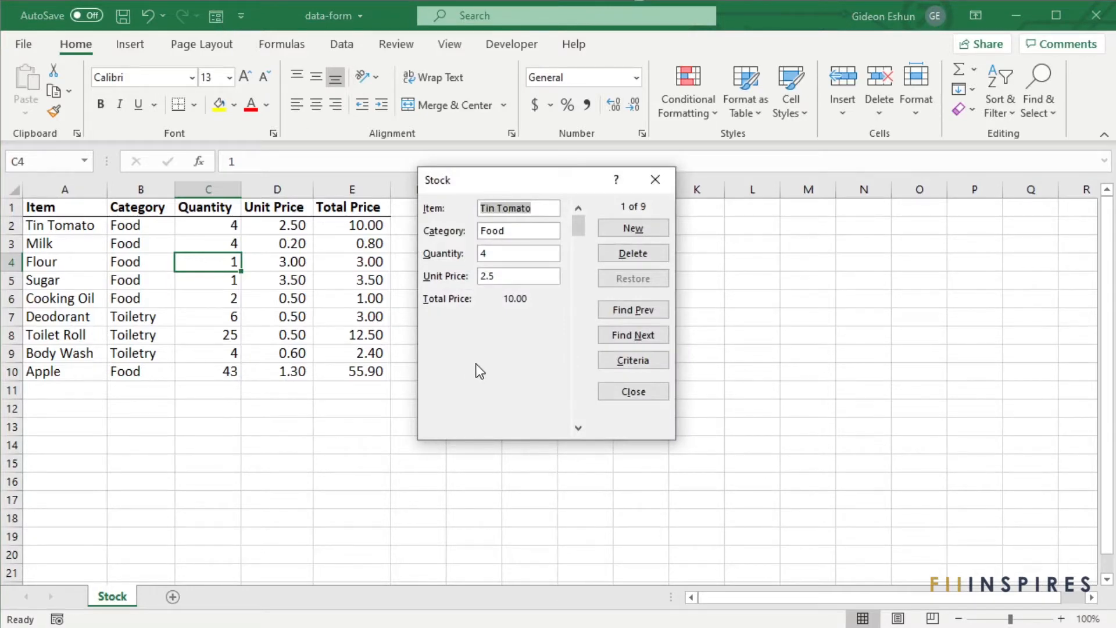